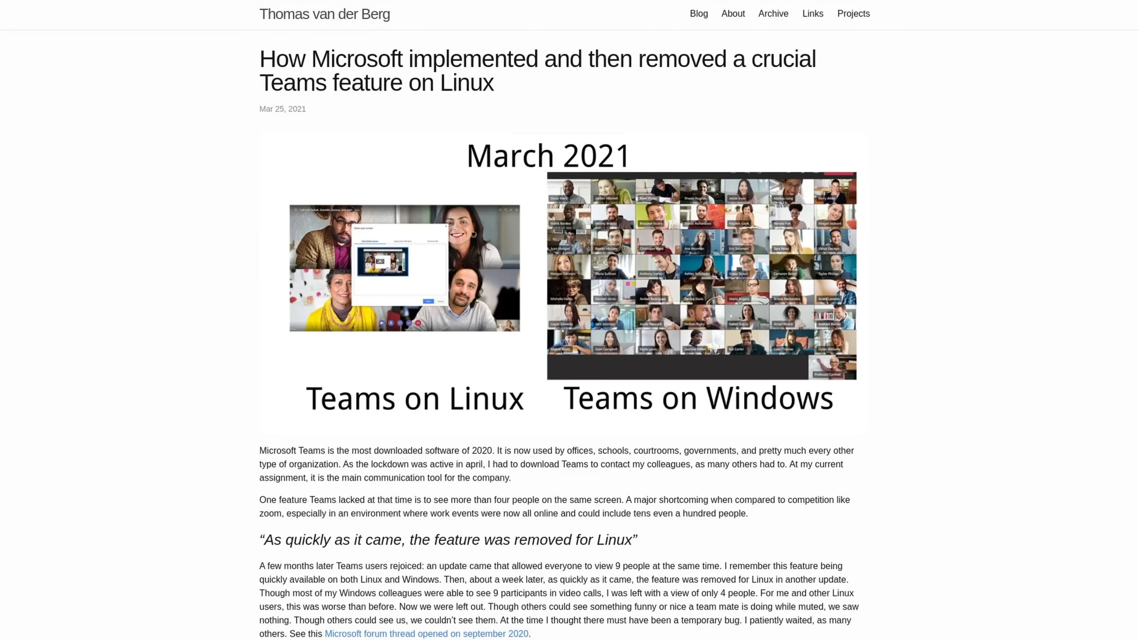
scroll("down", 3)
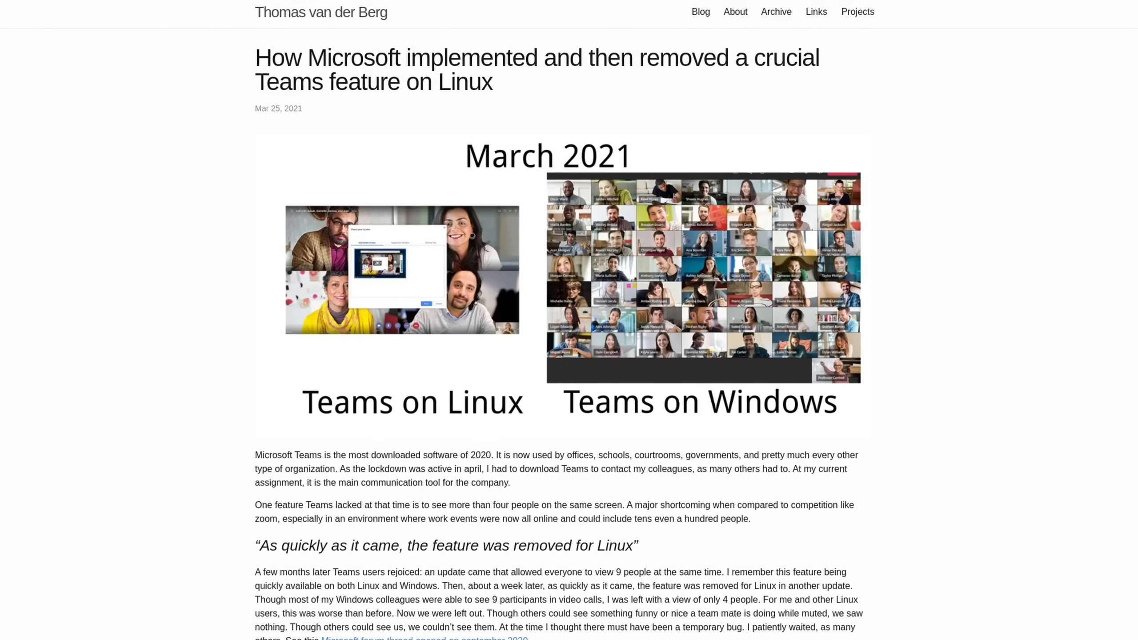